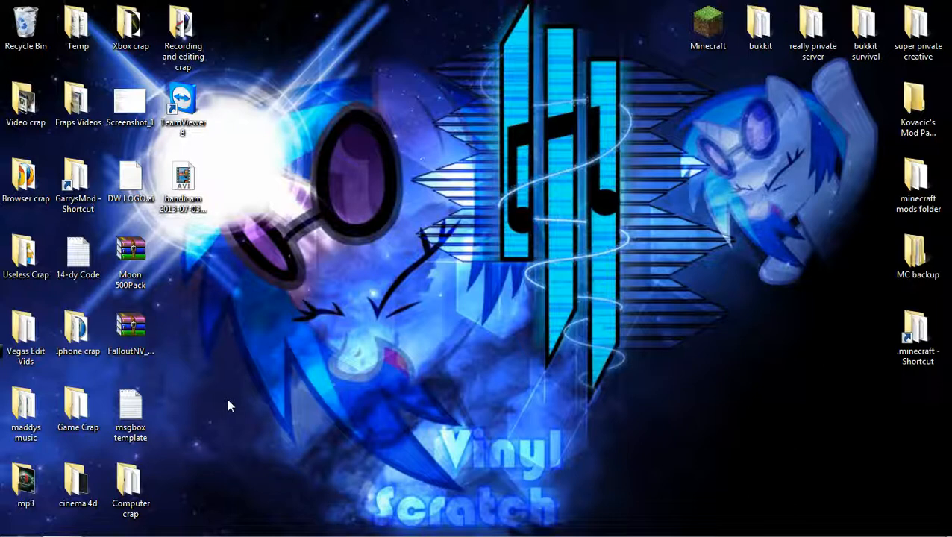
{"action": "mouse_move", "coordinate": [287, 236]}
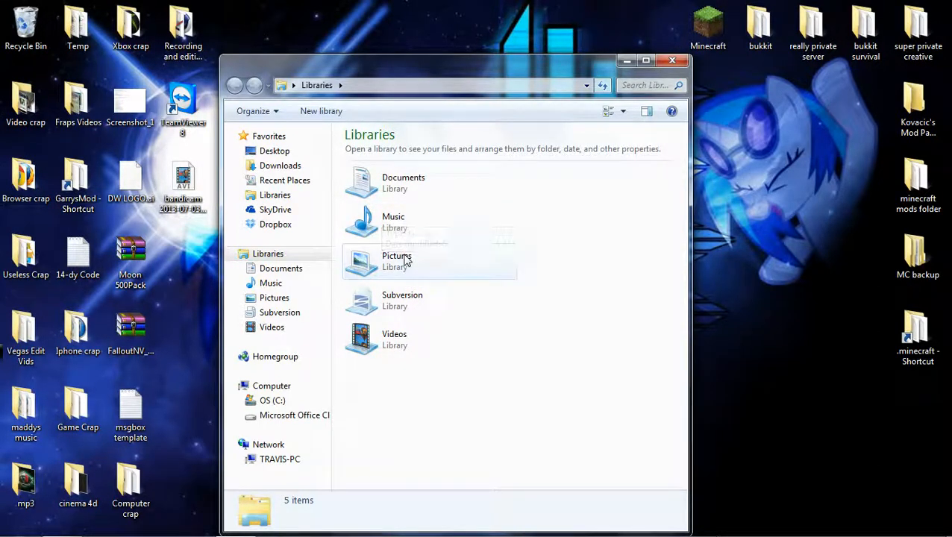
Browse into Pictures > Graphics and open Skys-New-Animation.gif
{"action": "double_click", "coordinate": [397, 261]}
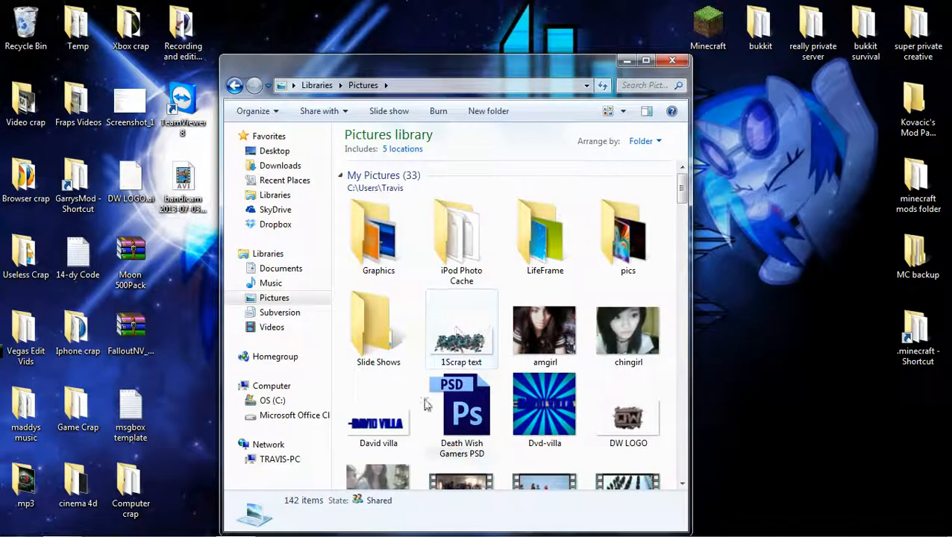
{"action": "double_click", "coordinate": [379, 236]}
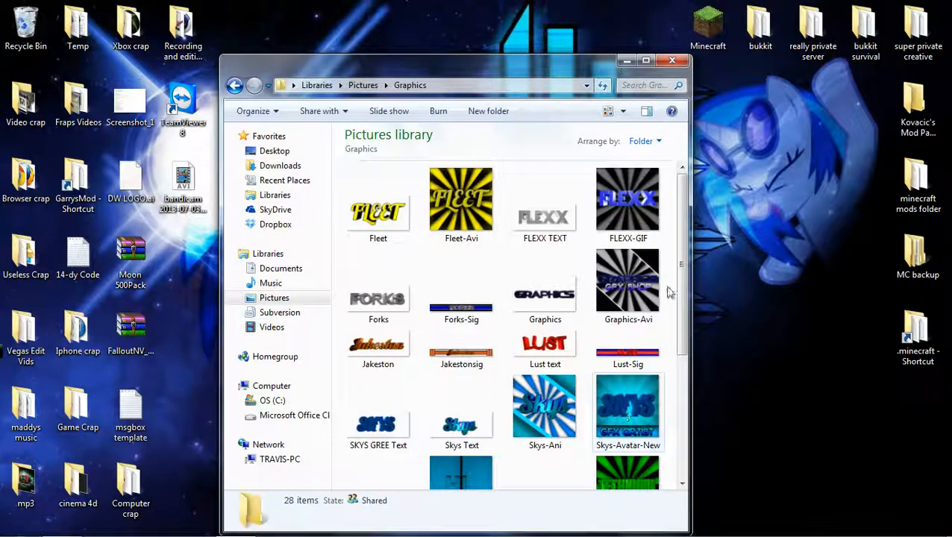
{"action": "scroll", "scroll_direction": "down", "scroll_amount": 3}
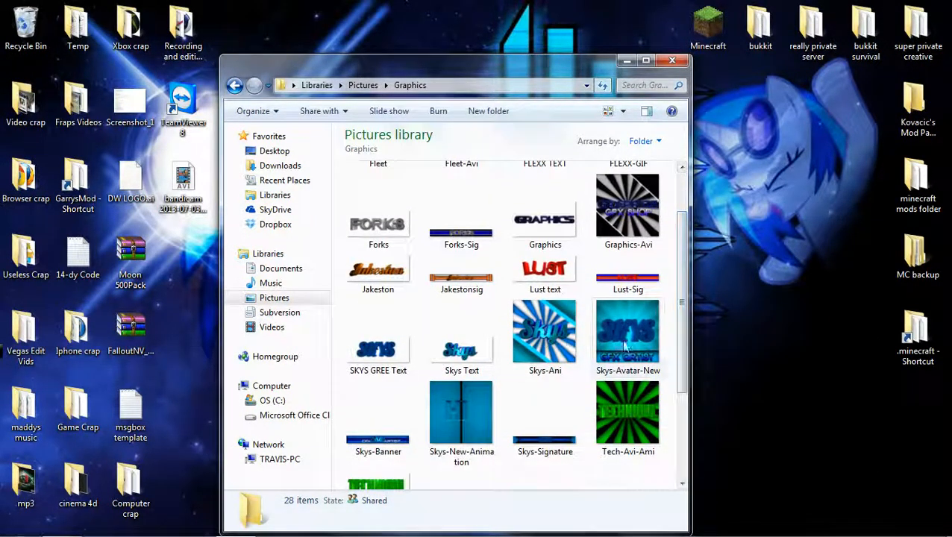
{"action": "double_click", "coordinate": [461, 412]}
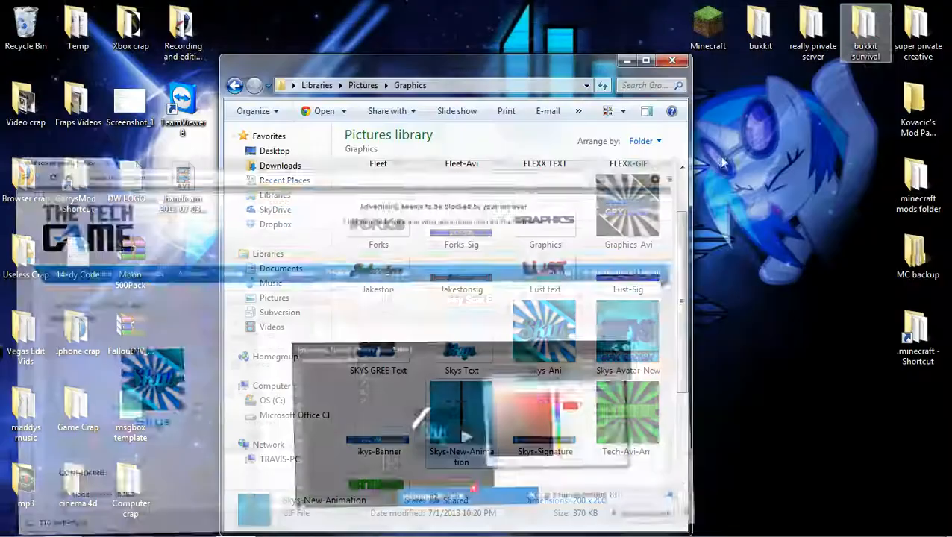
Preview the Skys-New-Animation gif in Chrome, then close the browser
{"action": "double_click", "coordinate": [461, 411]}
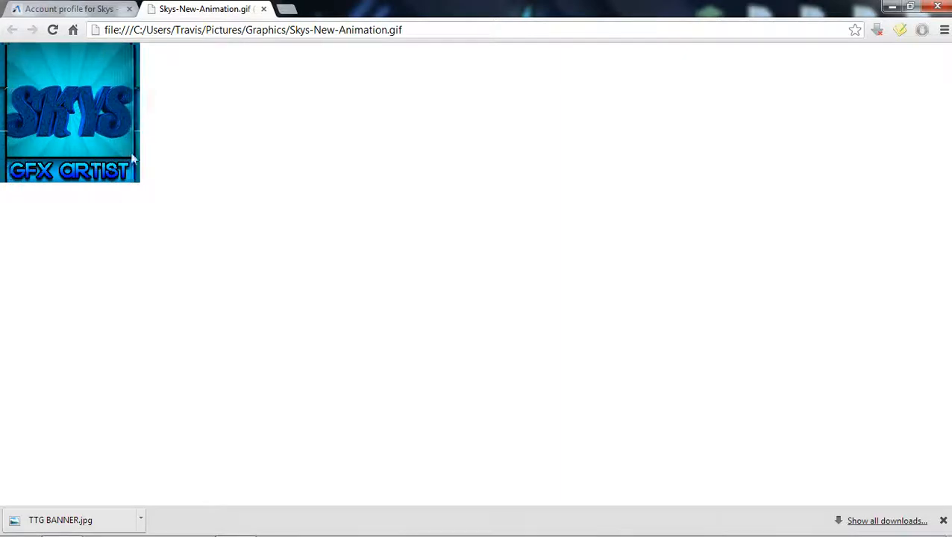
{"action": "left_click", "coordinate": [69, 9]}
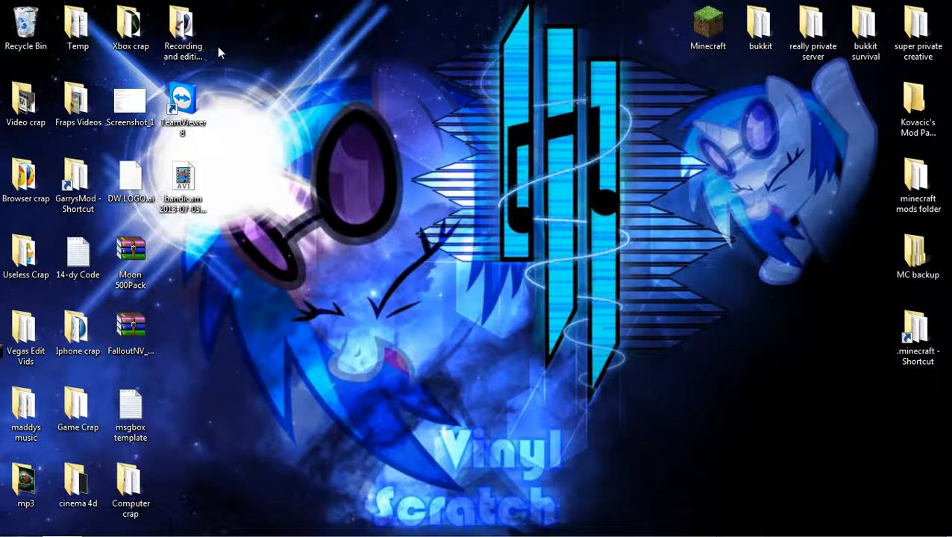
Open the 'Recording and editing crap' desktop folder and launch Photoshop via its shortcut
{"action": "left_click", "coordinate": [129, 256]}
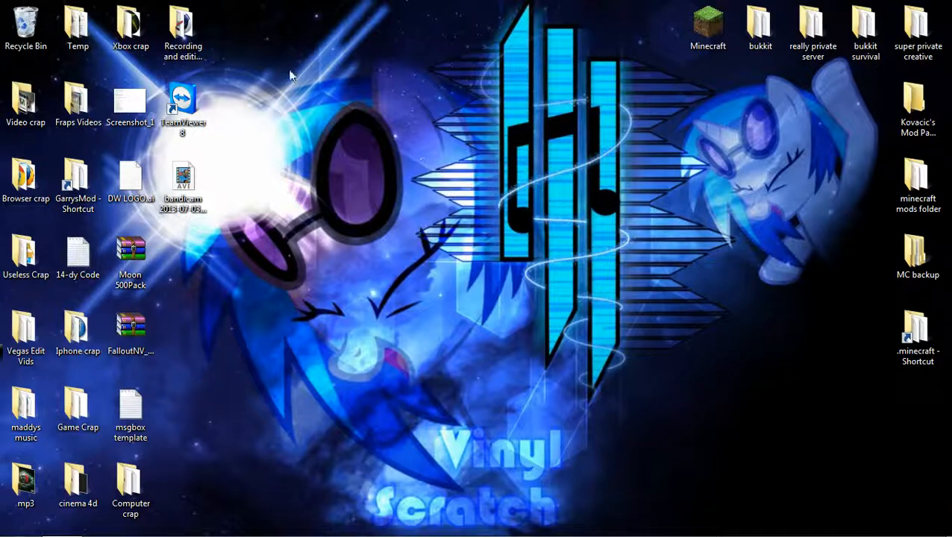
{"action": "left_click", "coordinate": [182, 29]}
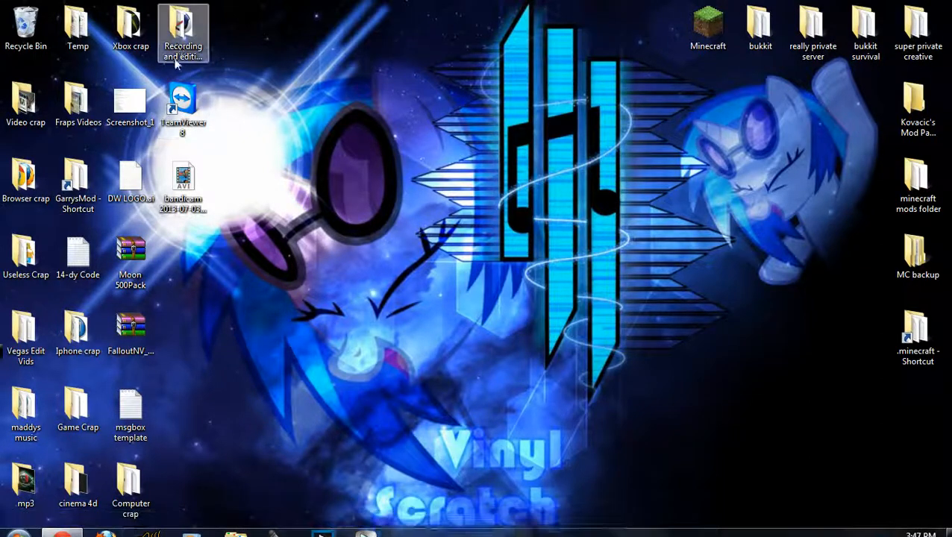
{"action": "double_click", "coordinate": [183, 30]}
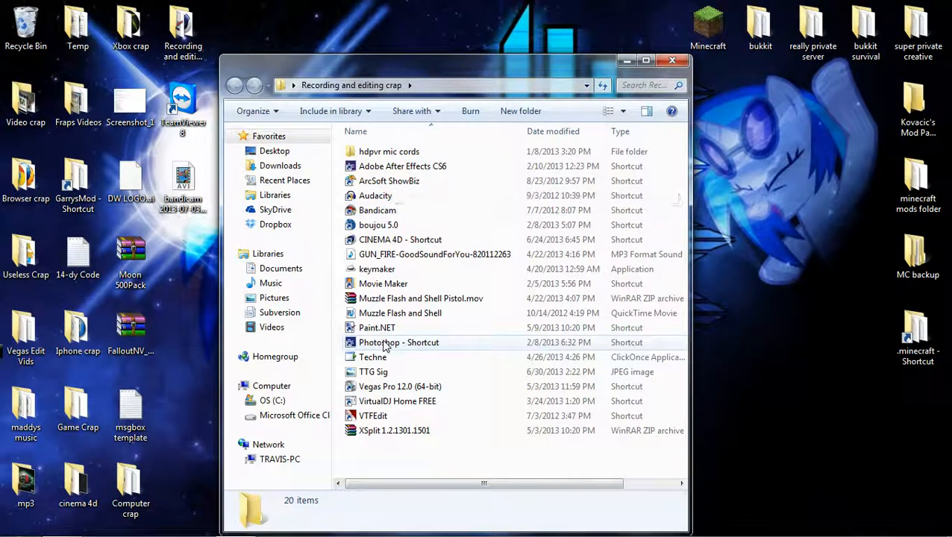
{"action": "double_click", "coordinate": [398, 342]}
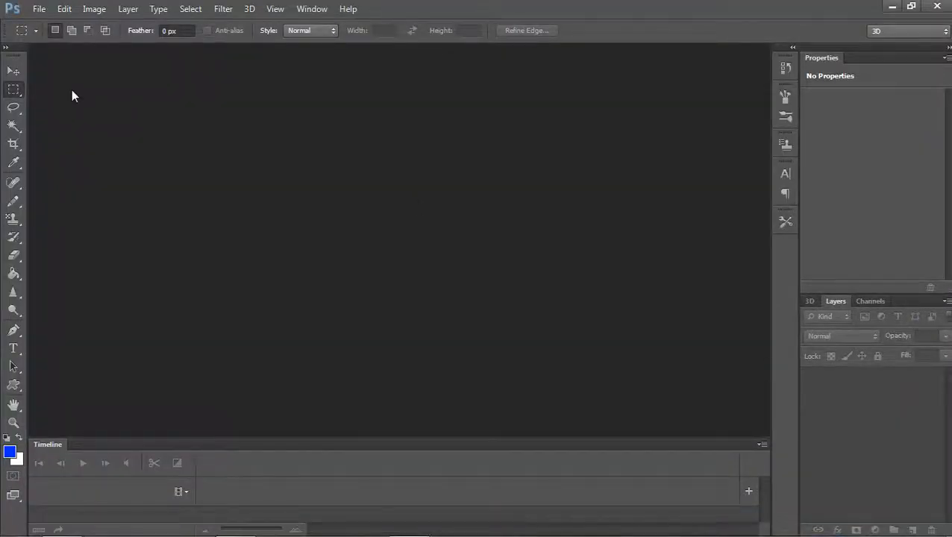
Create a new 200 × 200 px transparent document at 300 ppi (TTG Avatar preset)
{"action": "left_click", "coordinate": [39, 9]}
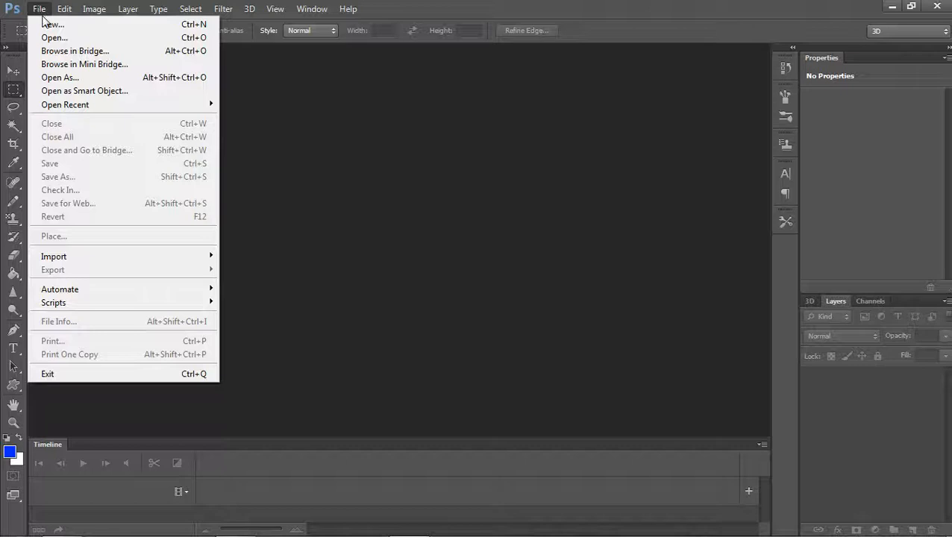
{"action": "left_click", "coordinate": [54, 24]}
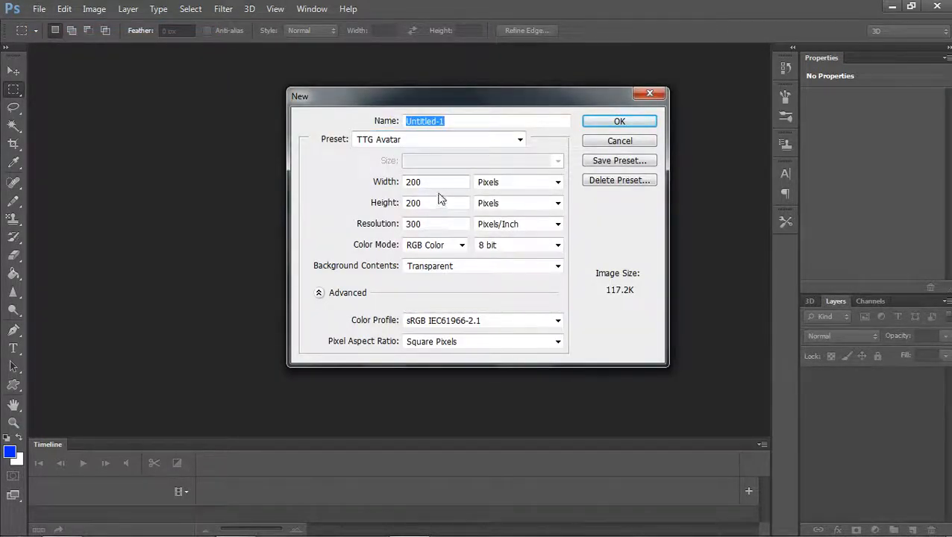
{"action": "left_click", "coordinate": [436, 182]}
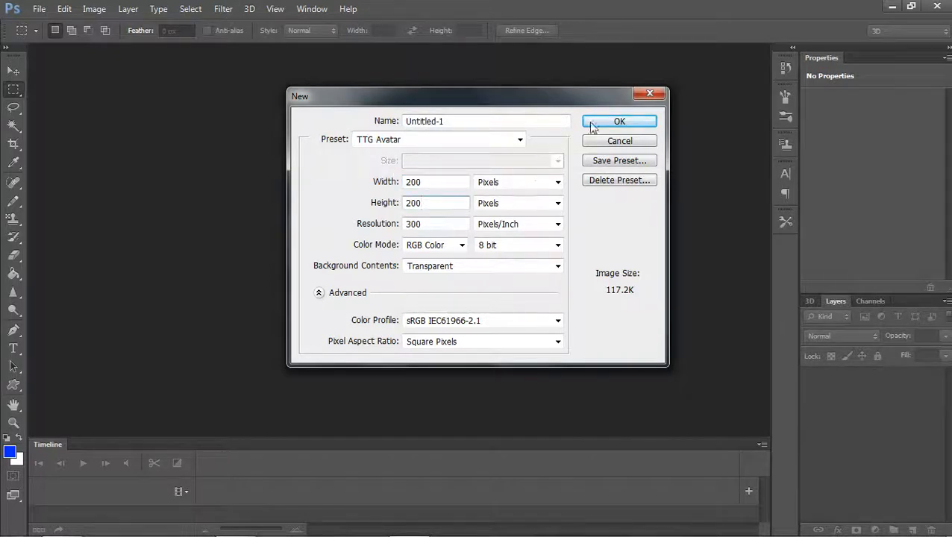
{"action": "left_click", "coordinate": [620, 121]}
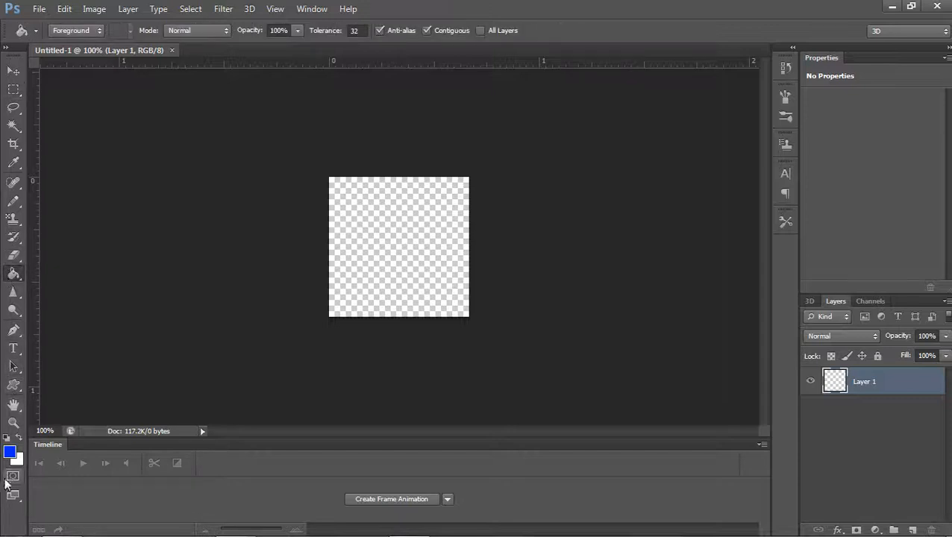
Fill the canvas with near-black #020202 and give the starburst shape an inner shadow and red colour overlay
{"action": "left_click", "coordinate": [8, 452]}
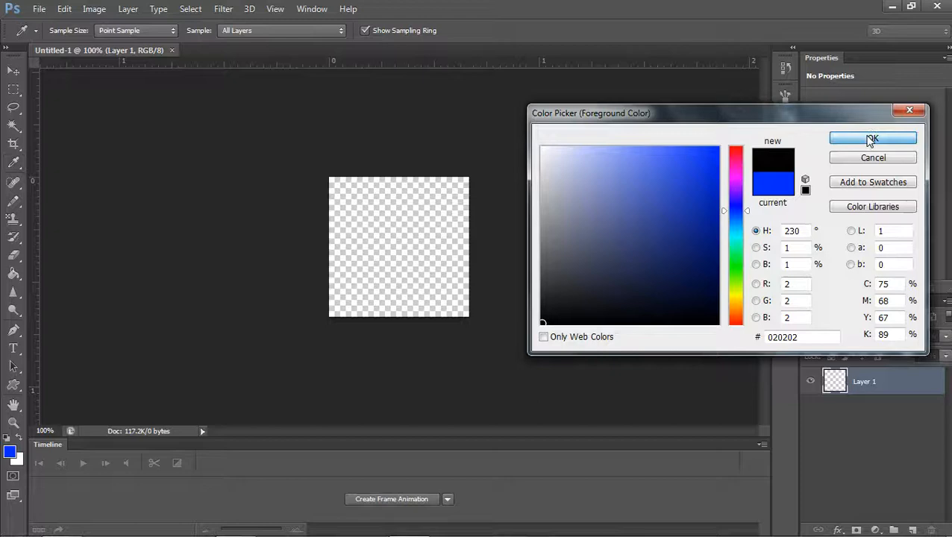
{"action": "left_click", "coordinate": [874, 137]}
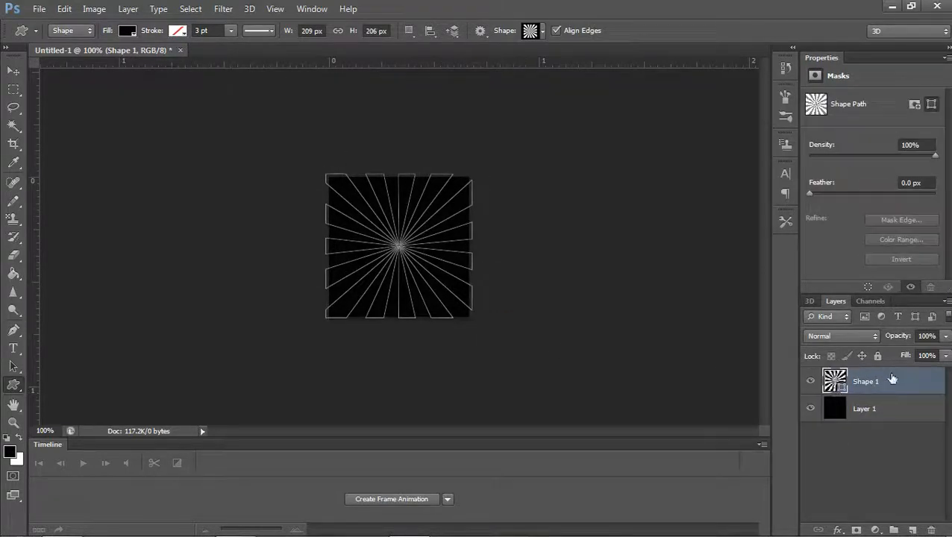
{"action": "double_click", "coordinate": [866, 382]}
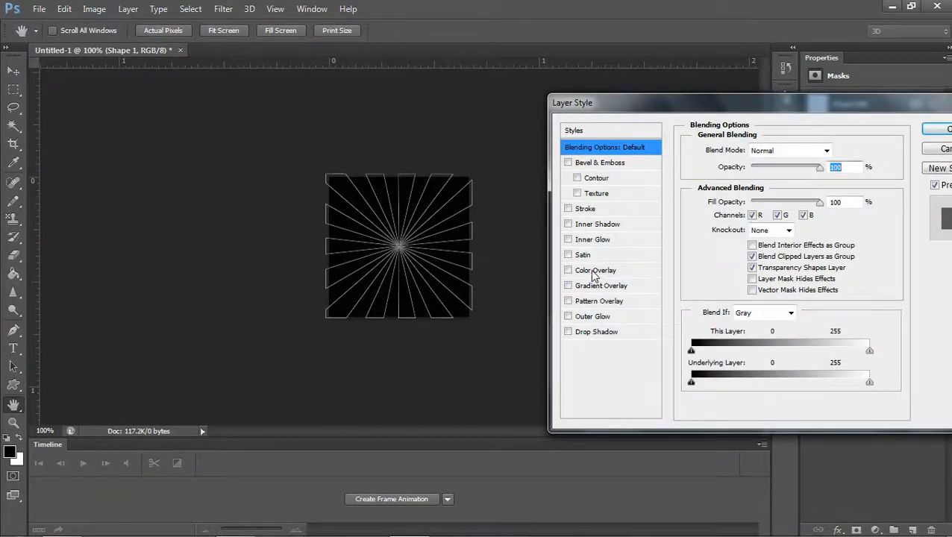
{"action": "left_click", "coordinate": [568, 271]}
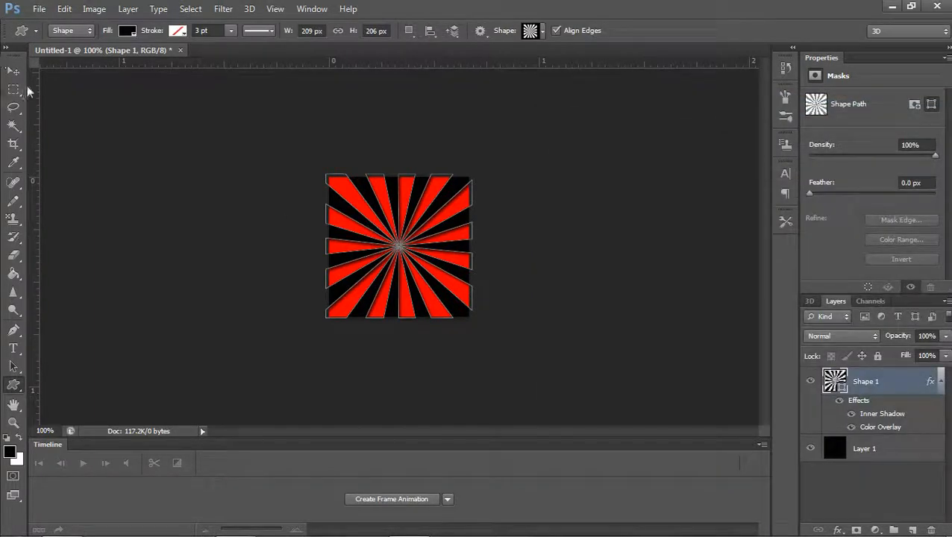
{"action": "left_click", "coordinate": [14, 71]}
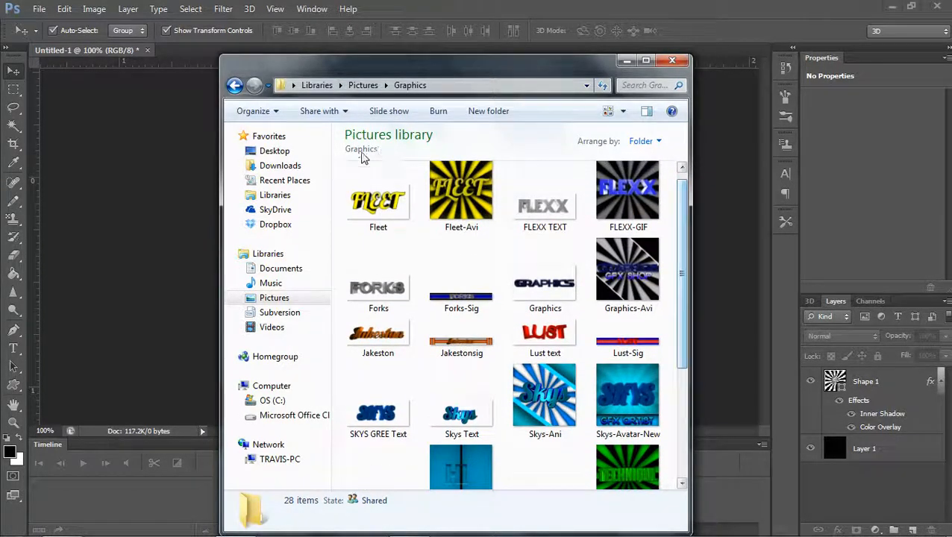
Place Fleet.png as the yellow FLEET text over the starburst
{"action": "double_click", "coordinate": [378, 191]}
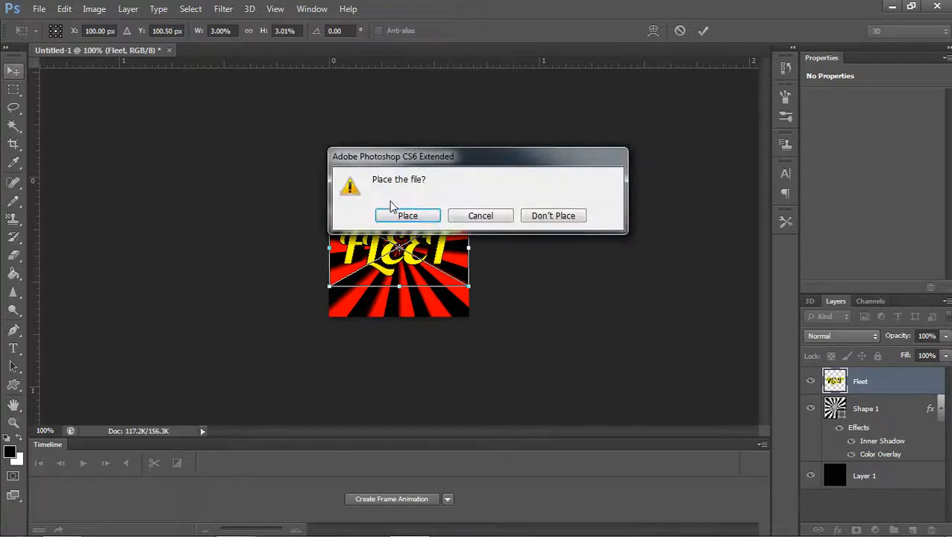
{"action": "left_click", "coordinate": [407, 215]}
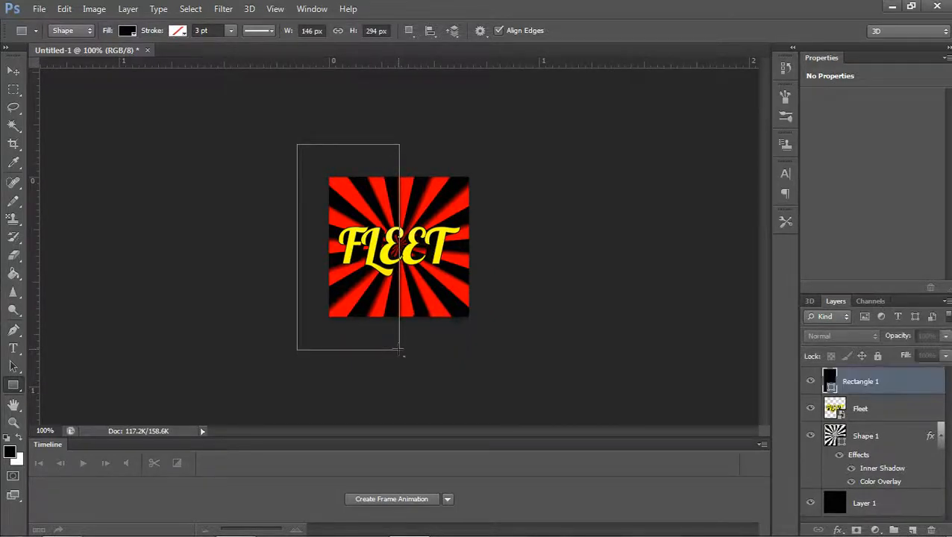
Give Rectangle 1 a white colour overlay and a stroke outline
{"action": "left_click", "coordinate": [861, 382]}
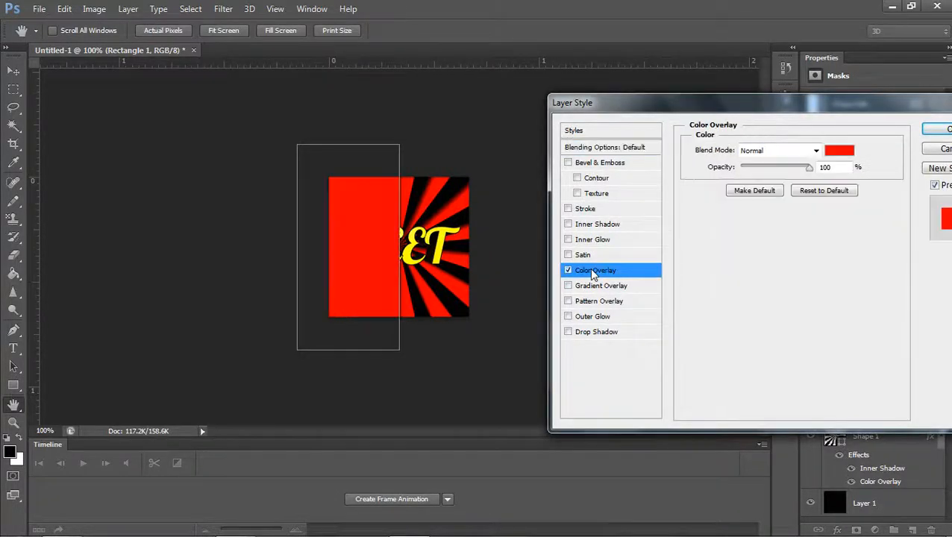
{"action": "left_click", "coordinate": [838, 149]}
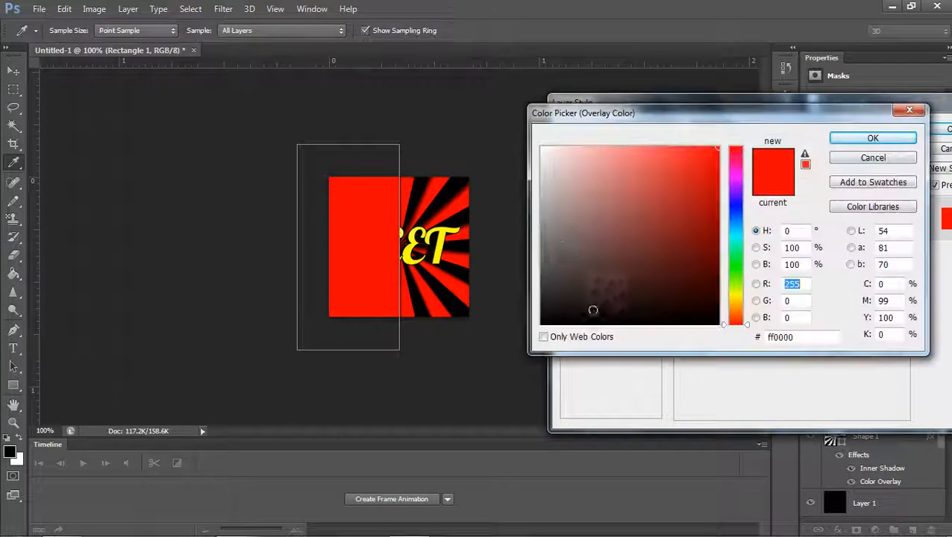
{"action": "left_click", "coordinate": [542, 148]}
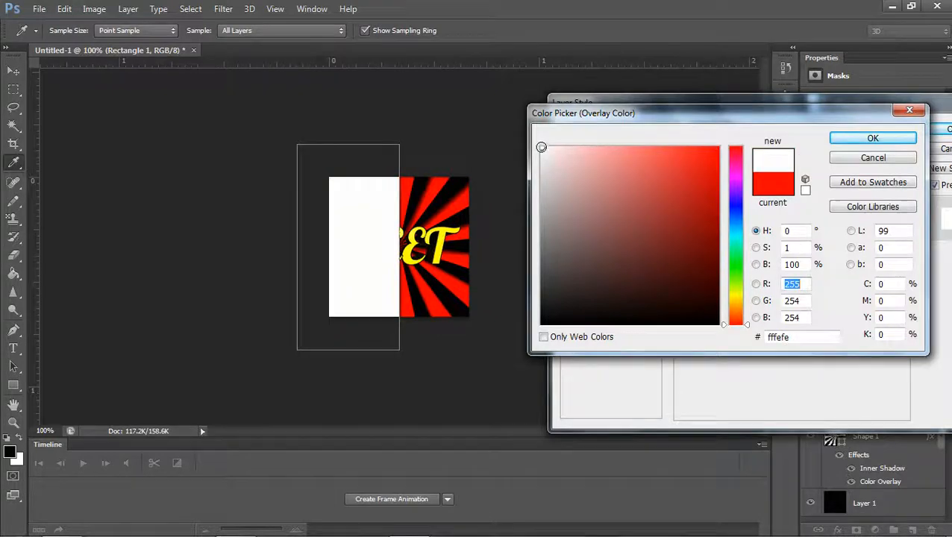
{"action": "left_click", "coordinate": [873, 137]}
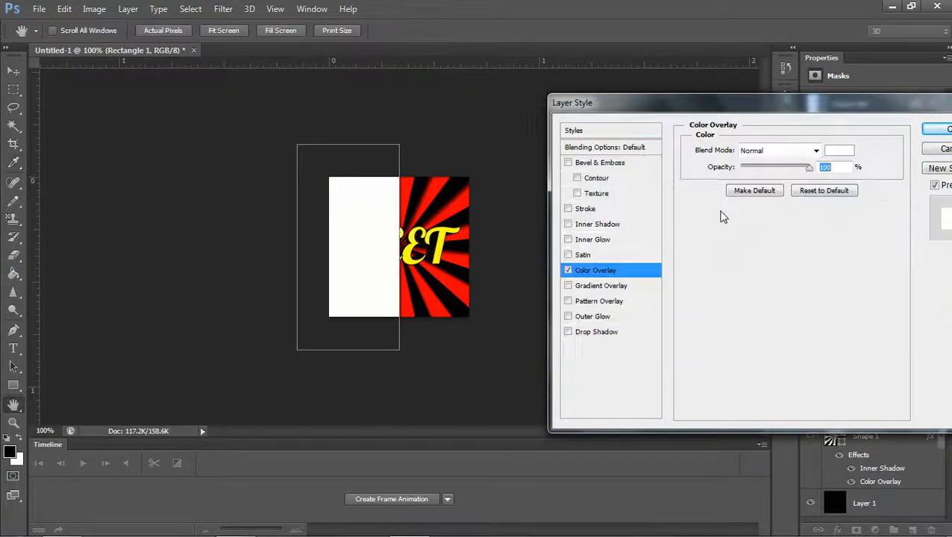
{"action": "left_click", "coordinate": [585, 209]}
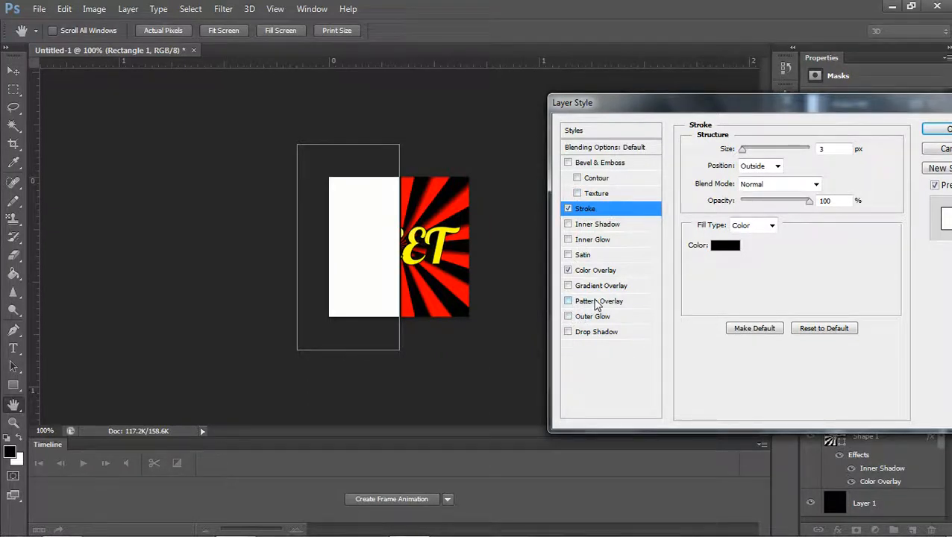
Try a grey pattern overlay, then remove pattern and colour overlays, leaving a stroked black panel
{"action": "left_click", "coordinate": [598, 302]}
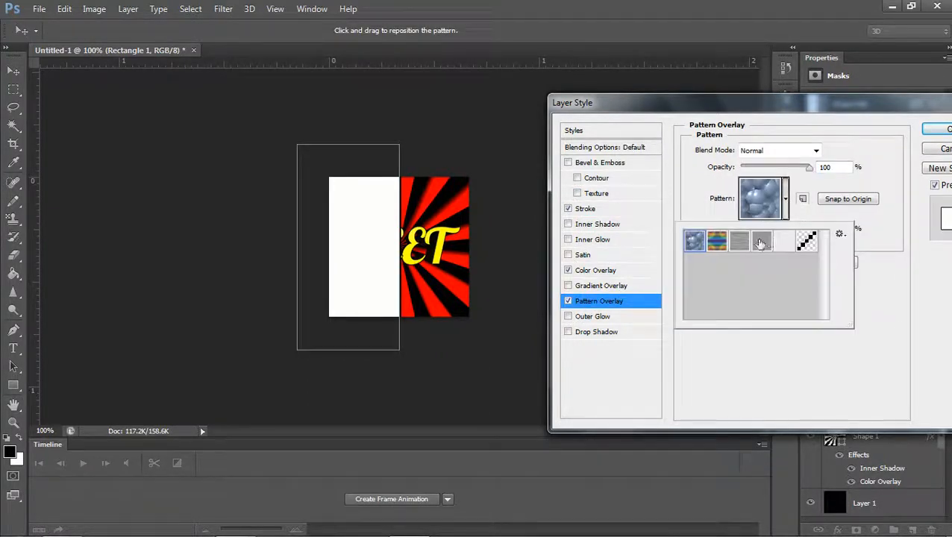
{"action": "left_click", "coordinate": [739, 240]}
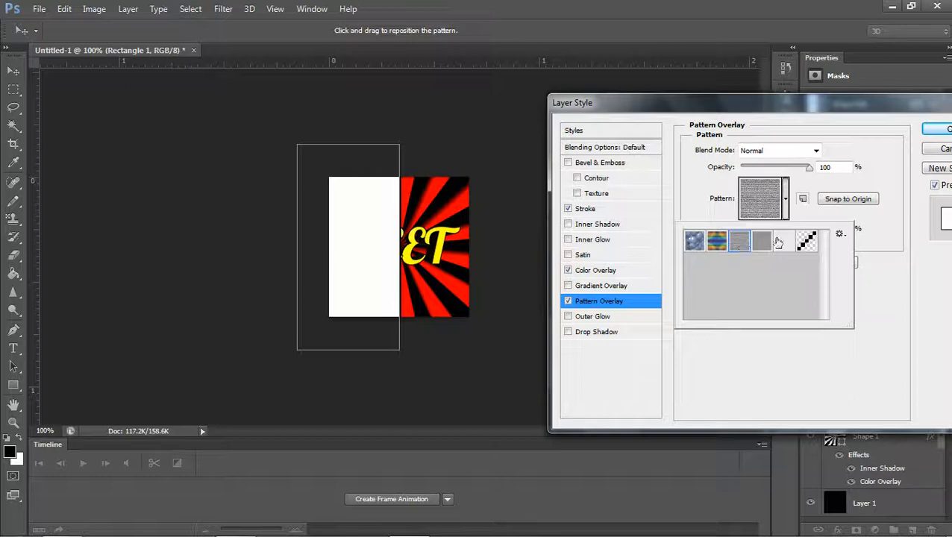
{"action": "left_click", "coordinate": [785, 241]}
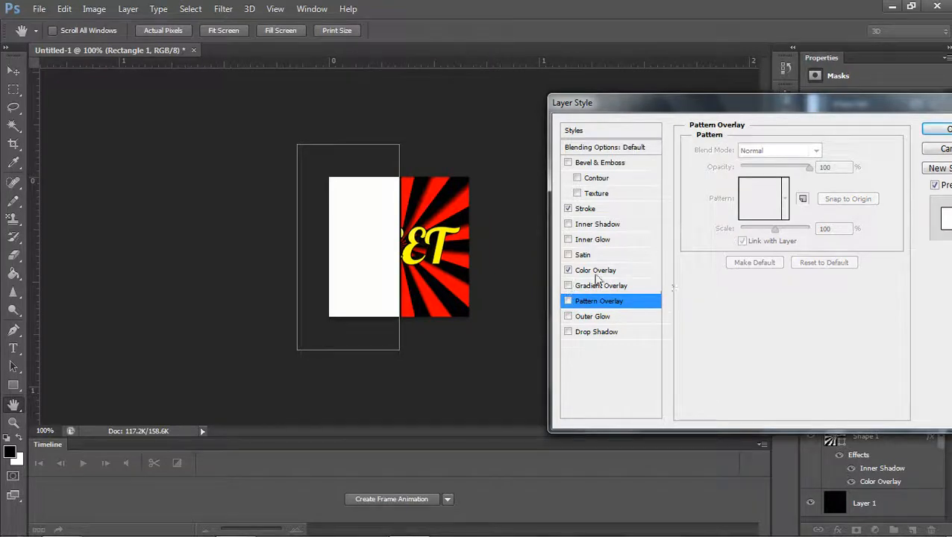
{"action": "left_click", "coordinate": [567, 270]}
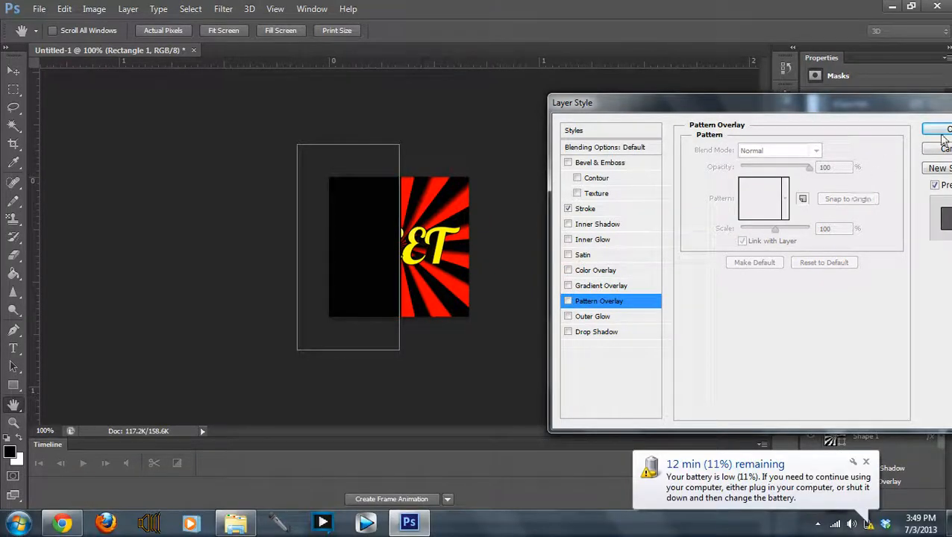
{"action": "left_click", "coordinate": [948, 128]}
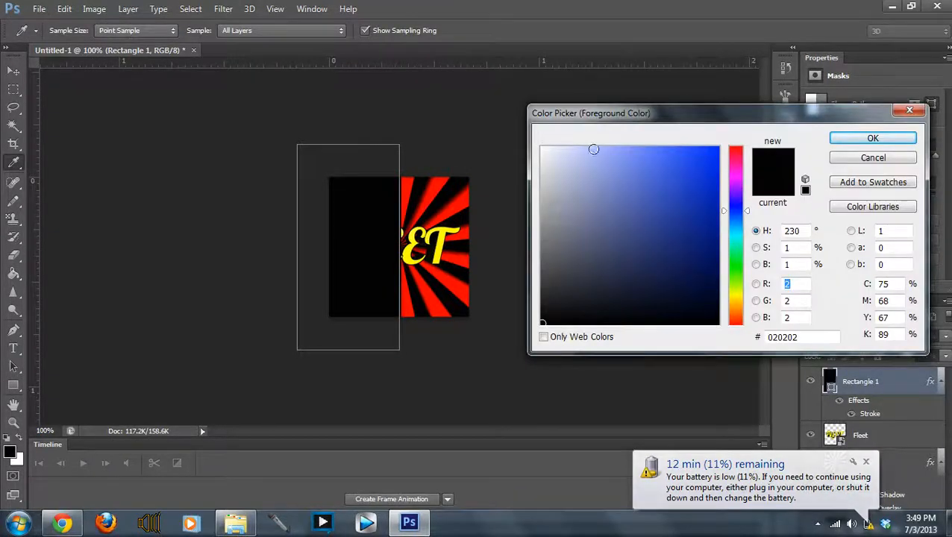
Fill the rectangle white and rasterize the shape layer
{"action": "left_click", "coordinate": [543, 148]}
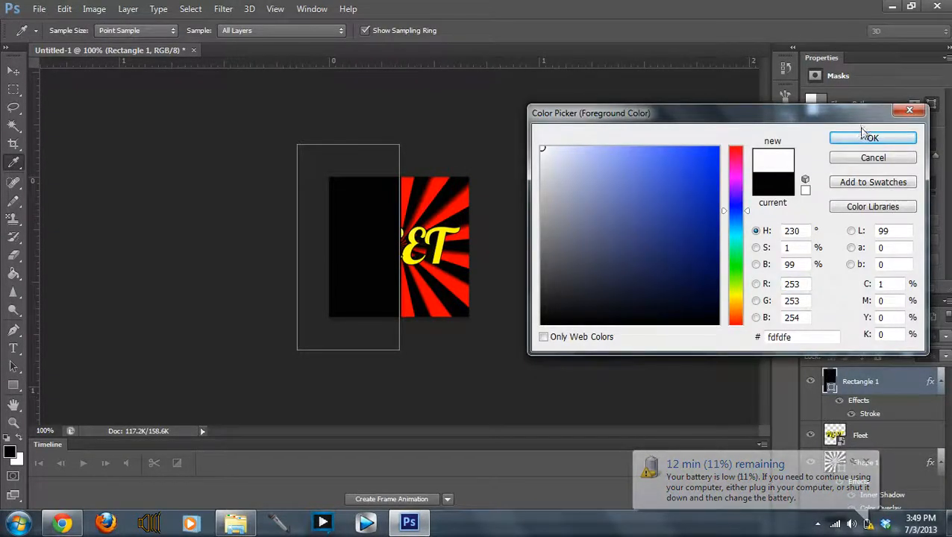
{"action": "left_click", "coordinate": [873, 137]}
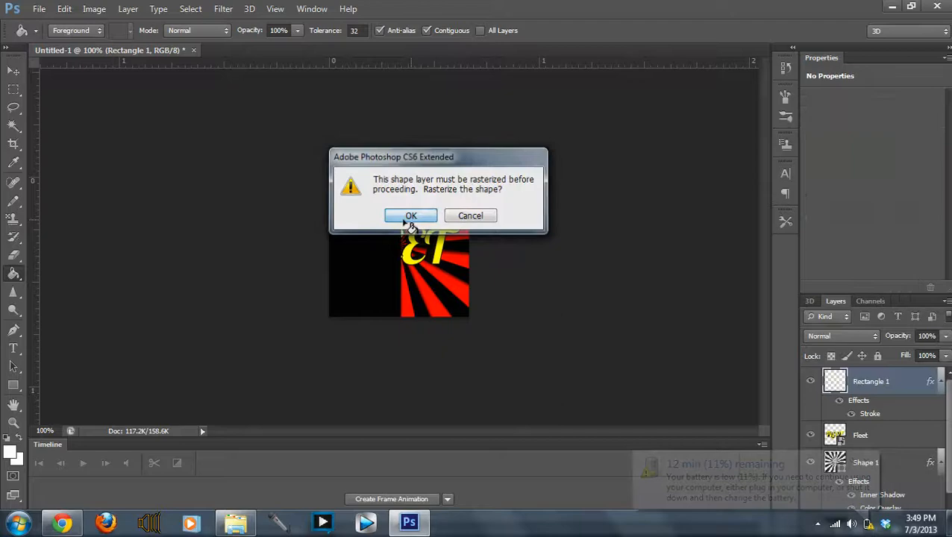
{"action": "left_click", "coordinate": [410, 215]}
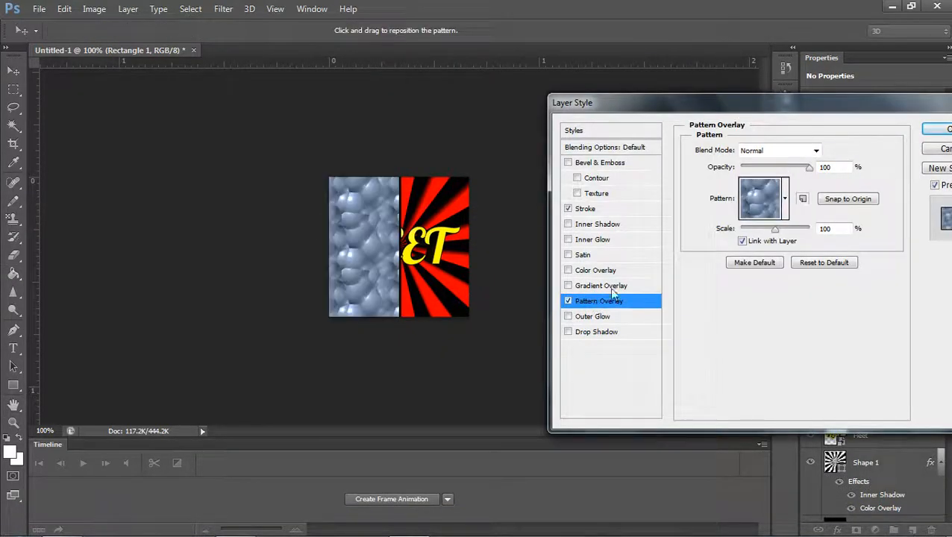
Add a light textured Pattern Overlay in Overlay mode and a strengthened inner shadow to the door
{"action": "left_click", "coordinate": [785, 199]}
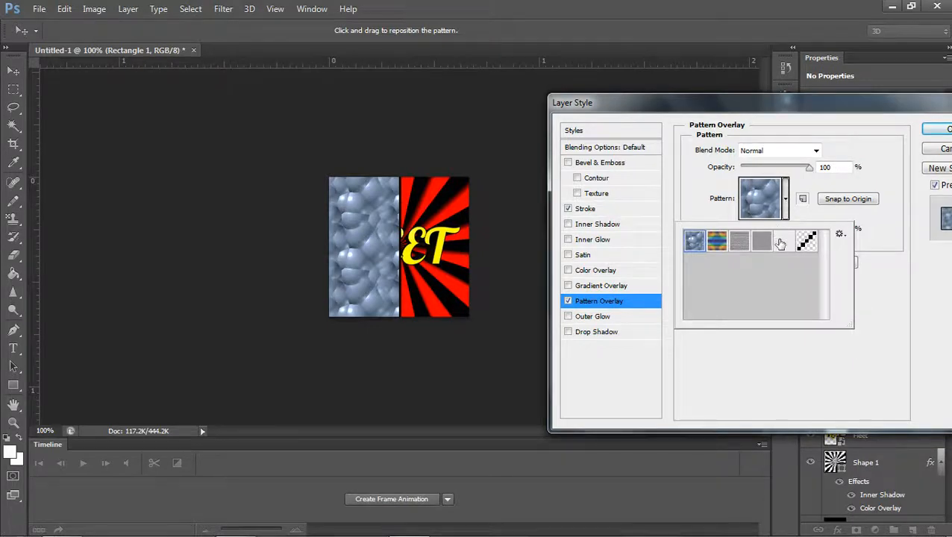
{"action": "left_click", "coordinate": [783, 240]}
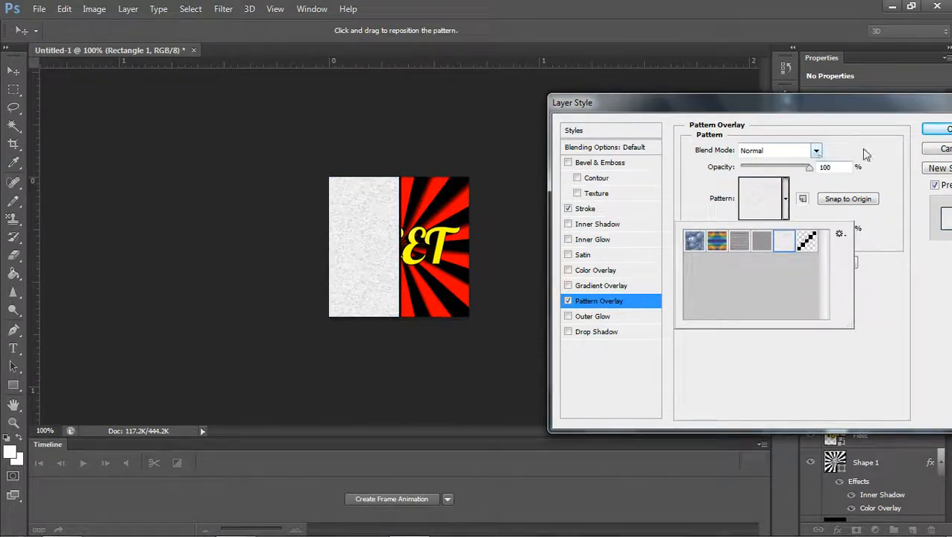
{"action": "left_click", "coordinate": [815, 149]}
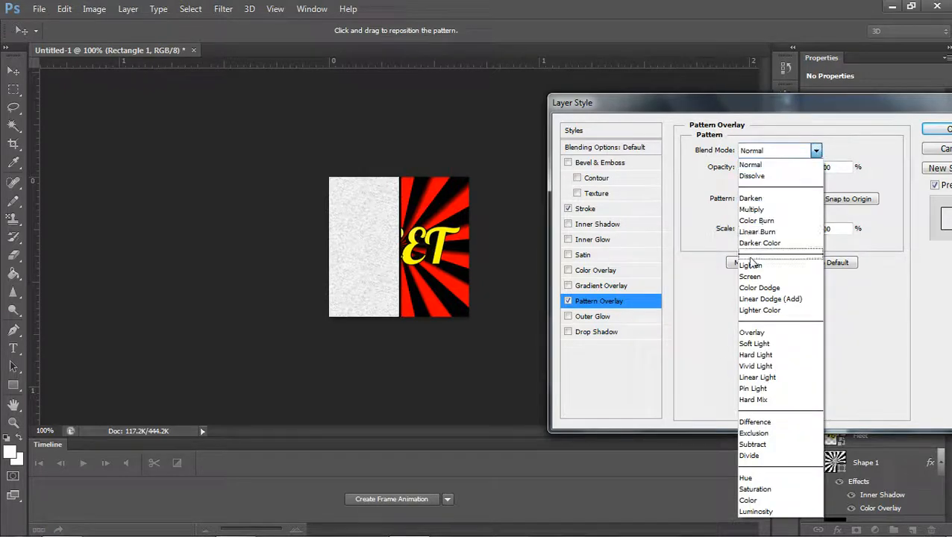
{"action": "left_click", "coordinate": [752, 331]}
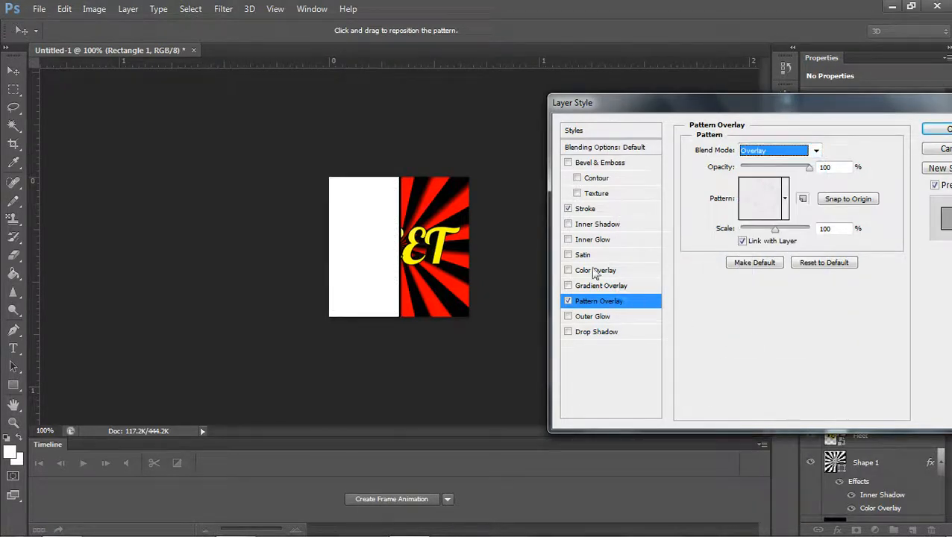
{"action": "left_click", "coordinate": [597, 224]}
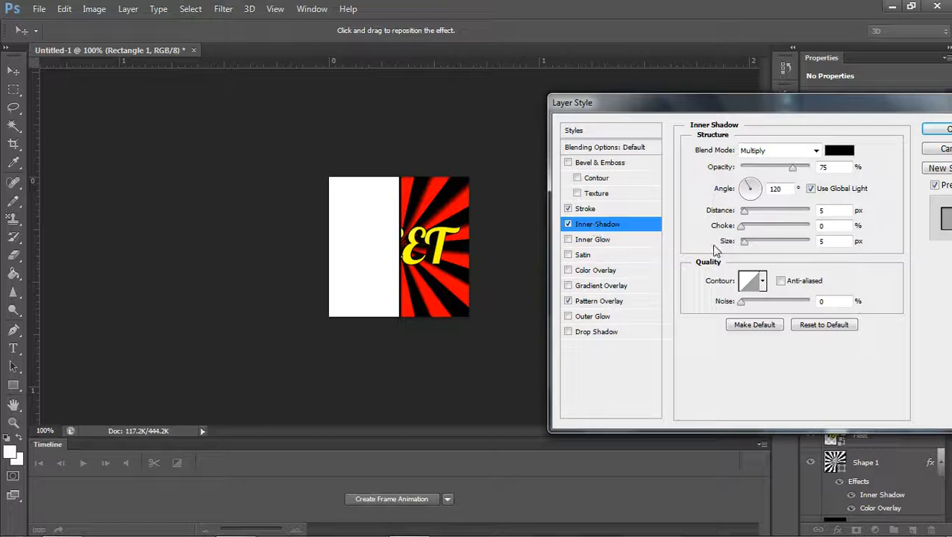
{"action": "left_click_drag", "start_coordinate": [744, 240], "coordinate": [773, 241]}
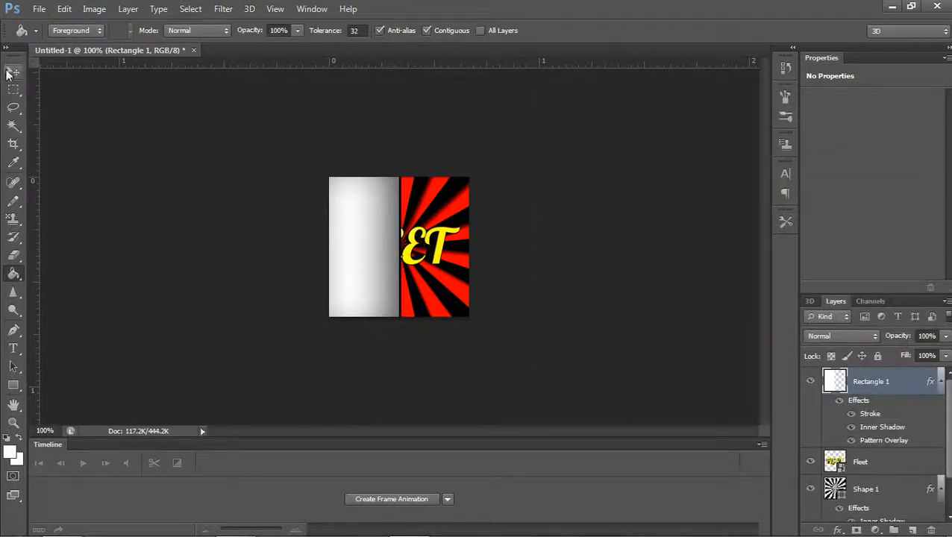
{"action": "mouse_move", "coordinate": [13, 73]}
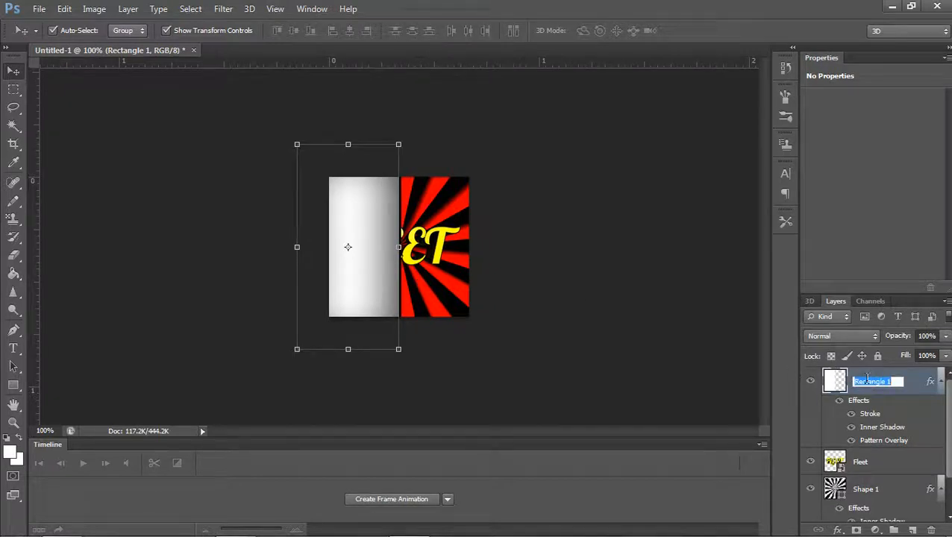
Rename the panel 'Left Door', duplicate it and move the copy right to form the second door
{"action": "type", "text": "Left Door"}
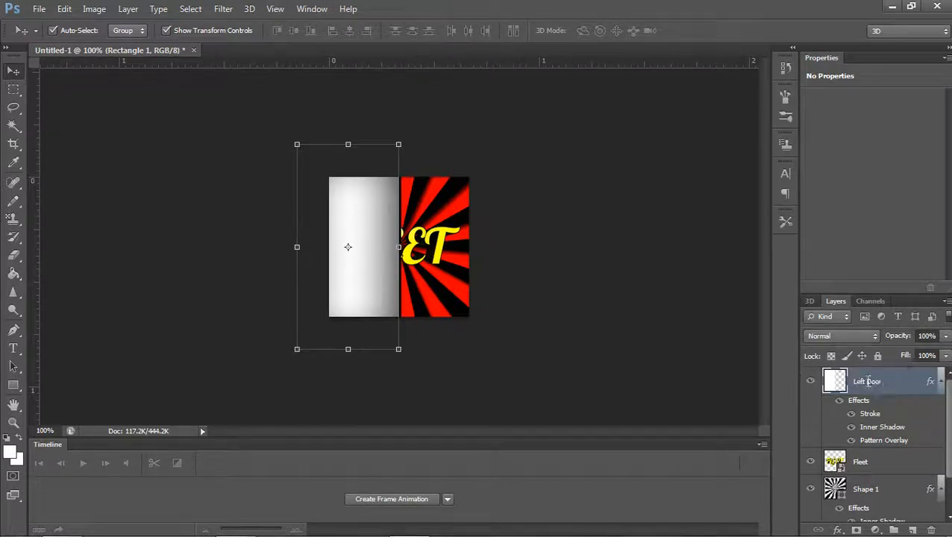
{"action": "right_click", "coordinate": [865, 382]}
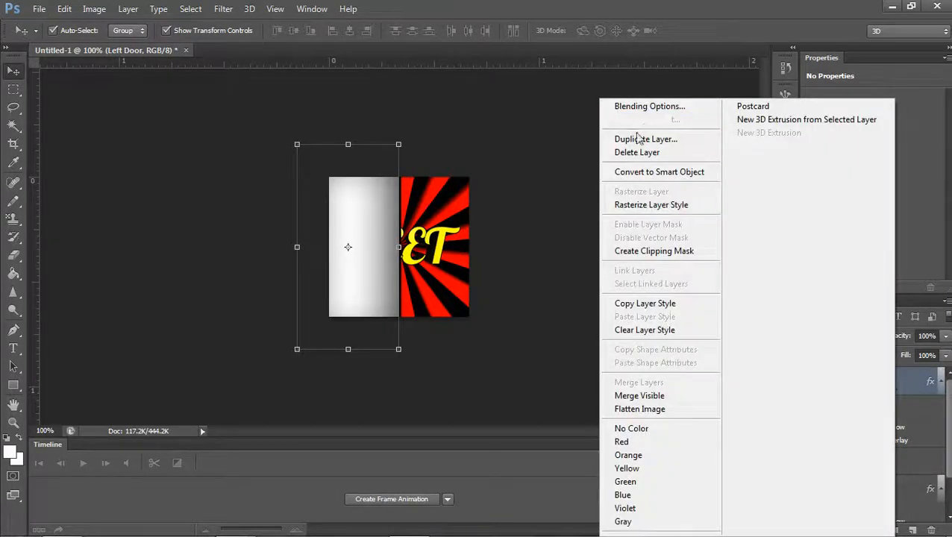
{"action": "left_click", "coordinate": [645, 139]}
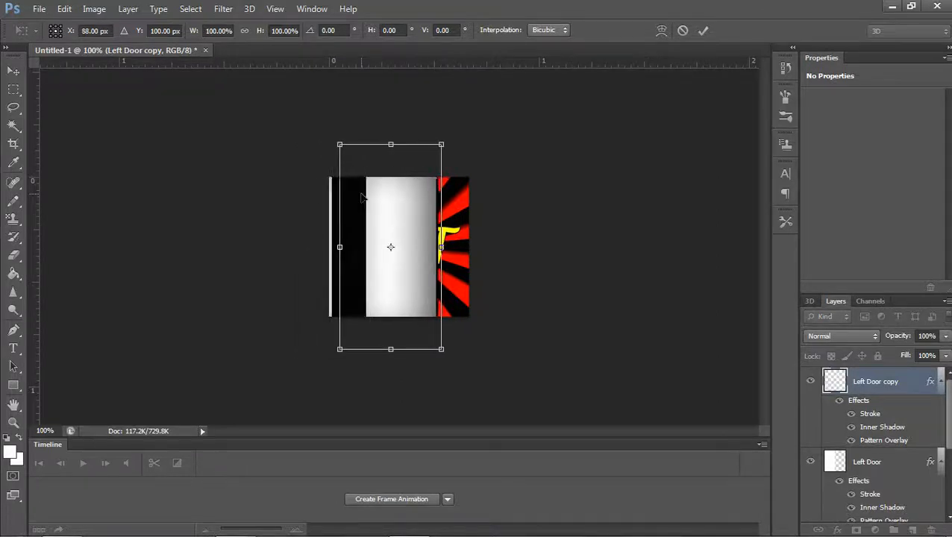
{"action": "left_click_drag", "start_coordinate": [391, 246], "coordinate": [418, 247]}
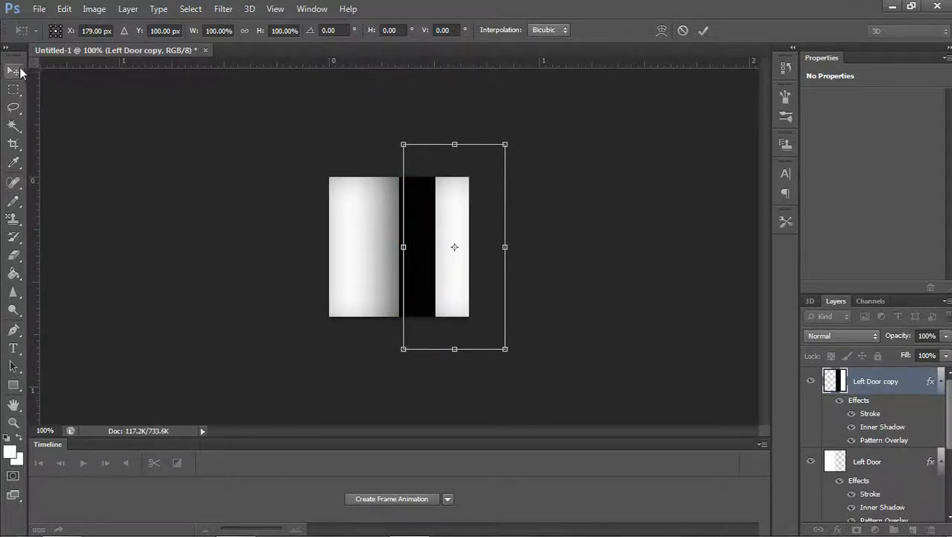
{"action": "left_click", "coordinate": [13, 71]}
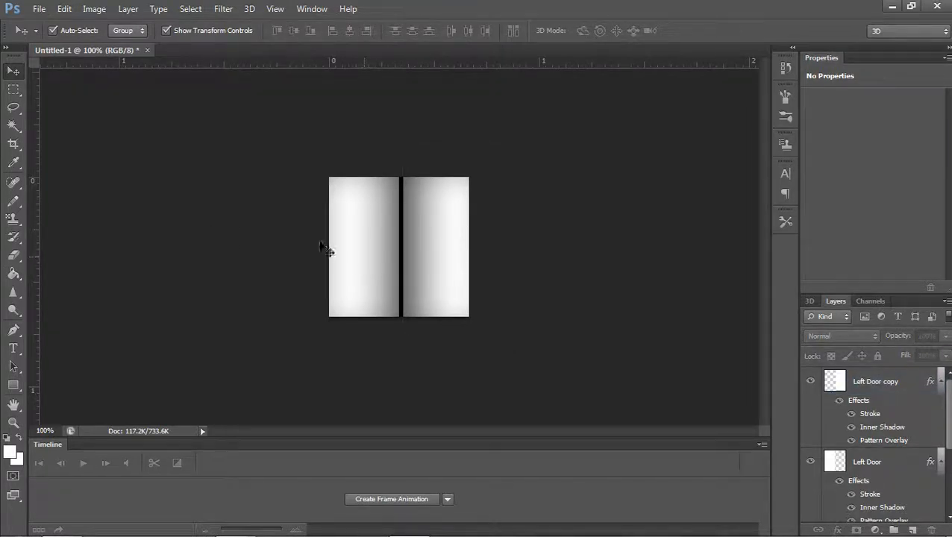
{"action": "mouse_move", "coordinate": [324, 251]}
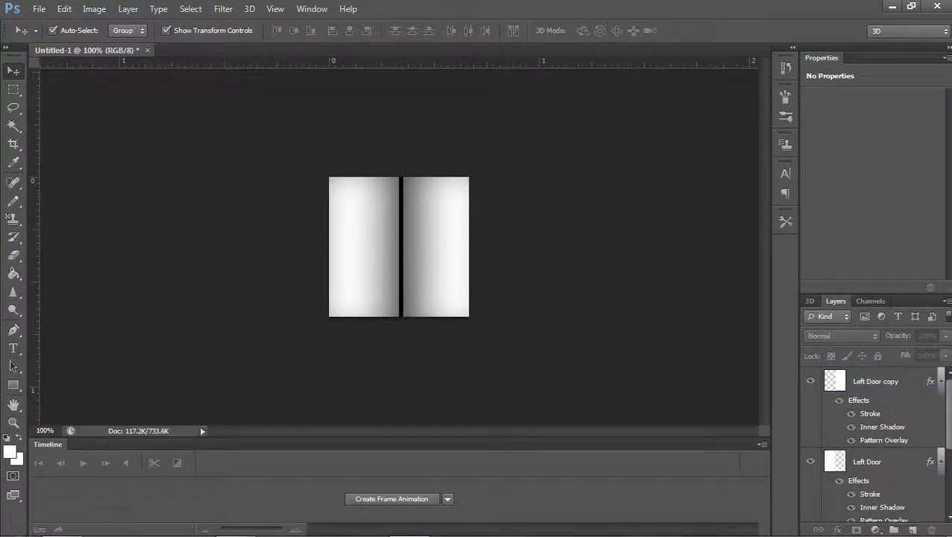
Create a frame animation in the Timeline and check the Window menu's panel options
{"action": "left_click", "coordinate": [391, 499]}
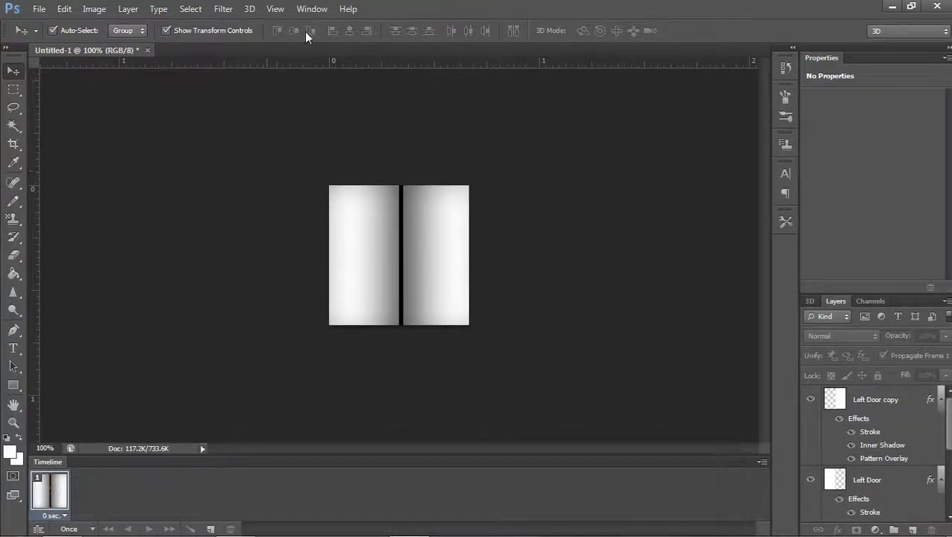
{"action": "left_click", "coordinate": [312, 9]}
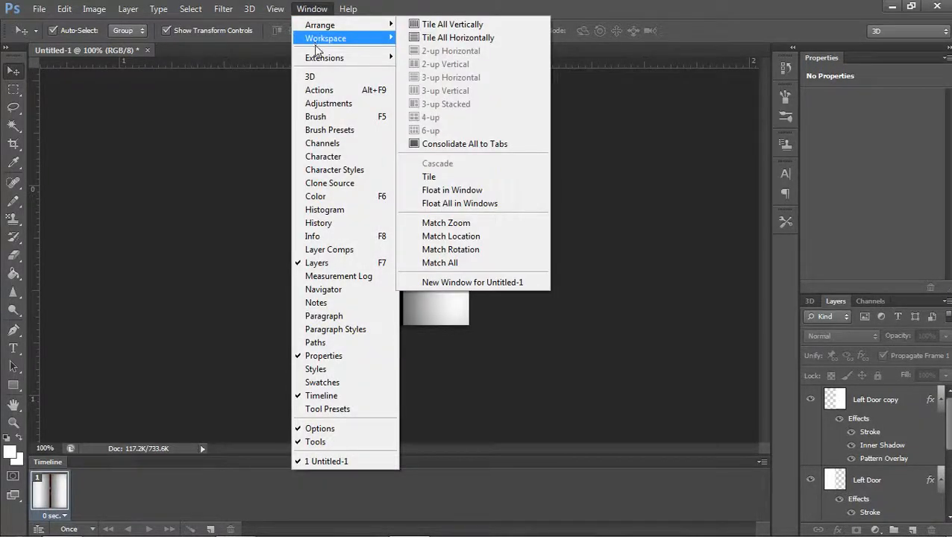
{"action": "mouse_move", "coordinate": [315, 426]}
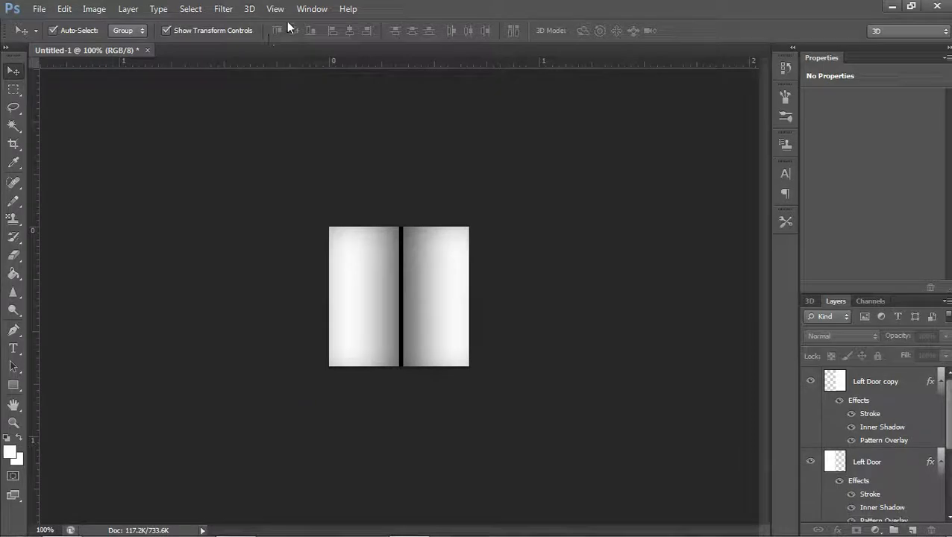
{"action": "left_click", "coordinate": [312, 9]}
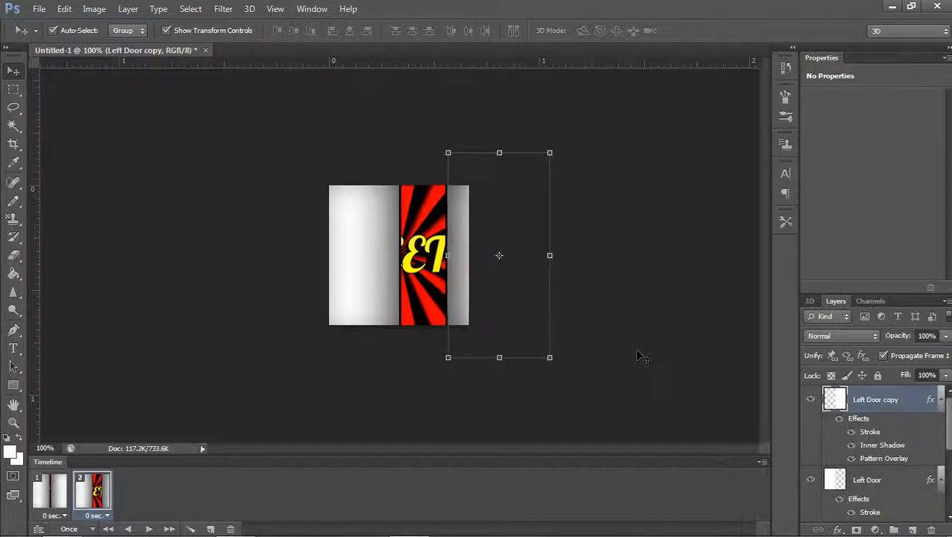
Slide the right door right and the Left Door layer left, fully uncovering the FLEET text in frame 2
{"action": "left_click_drag", "start_coordinate": [499, 256], "coordinate": [516, 256]}
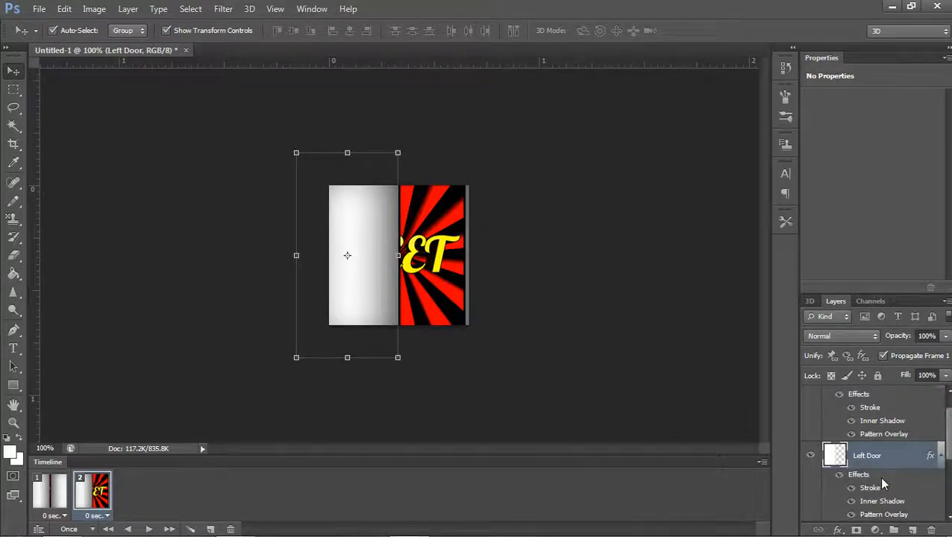
{"action": "left_click_drag", "start_coordinate": [346, 256], "coordinate": [325, 257]}
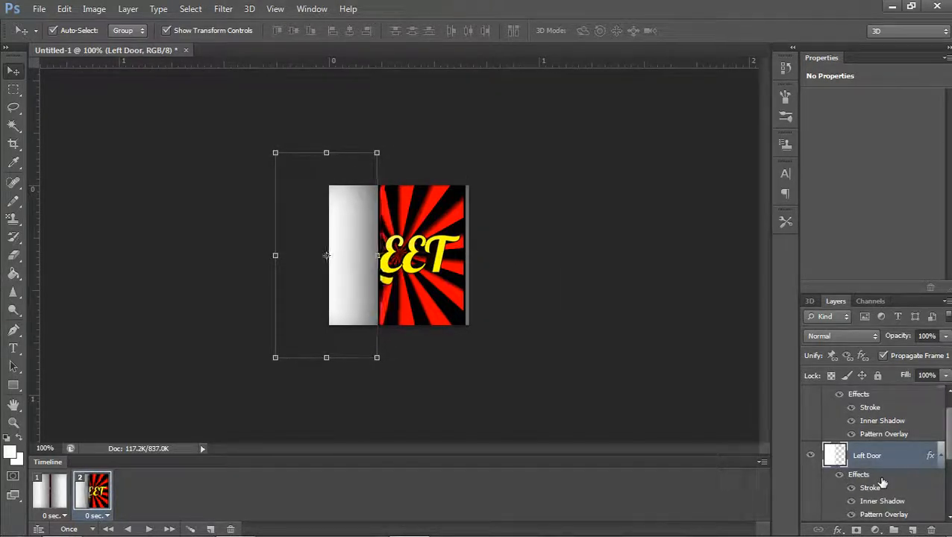
{"action": "left_click_drag", "start_coordinate": [325, 255], "coordinate": [304, 255]}
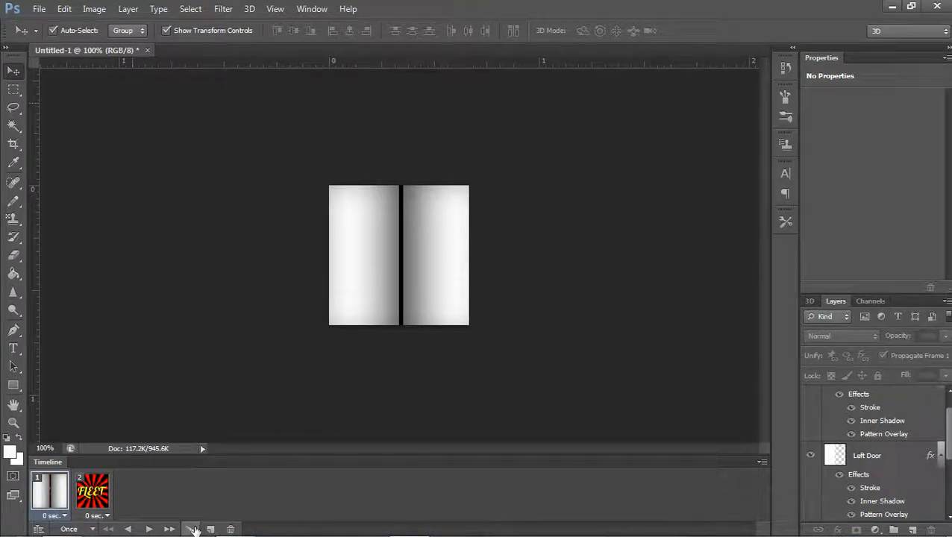
Tween 20 in-between frames between the closed and open door frames and loop Forever
{"action": "left_click", "coordinate": [191, 528]}
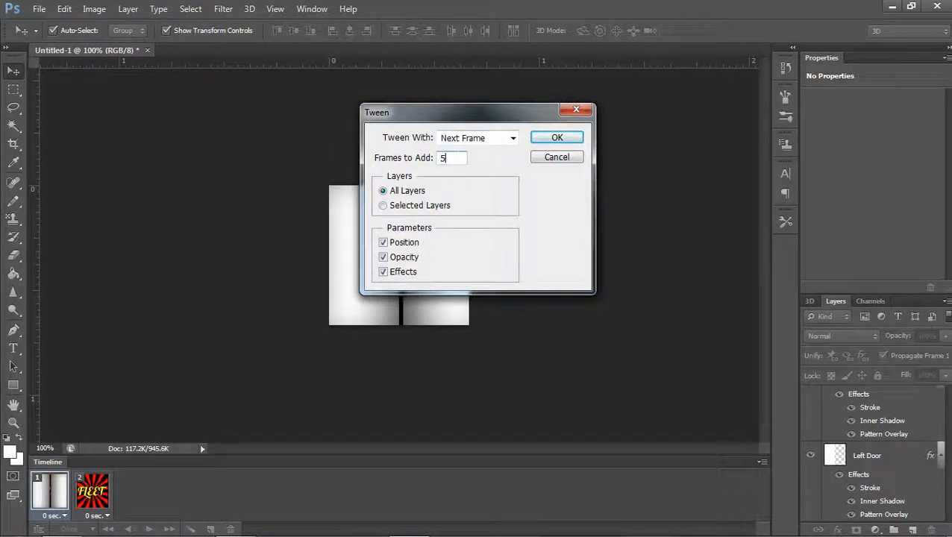
{"action": "type", "text": "20"}
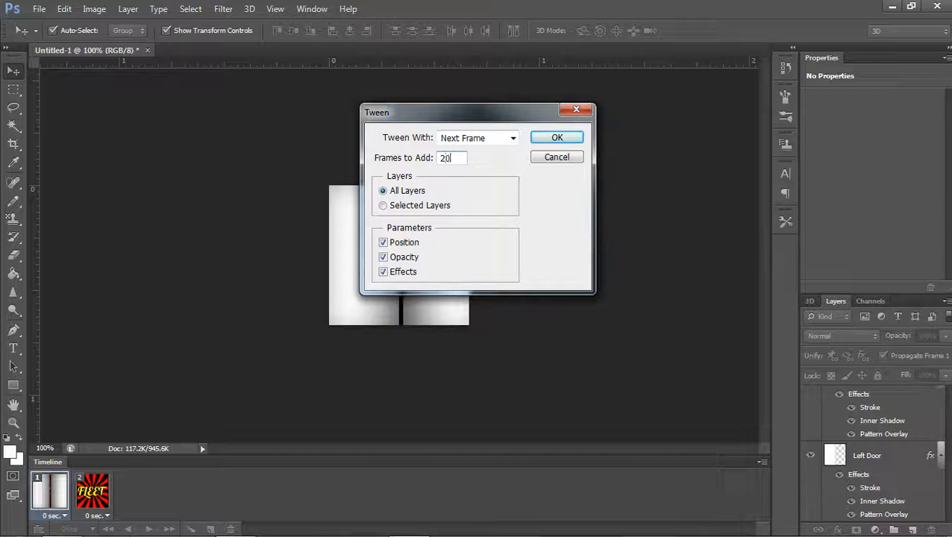
{"action": "left_click", "coordinate": [557, 138]}
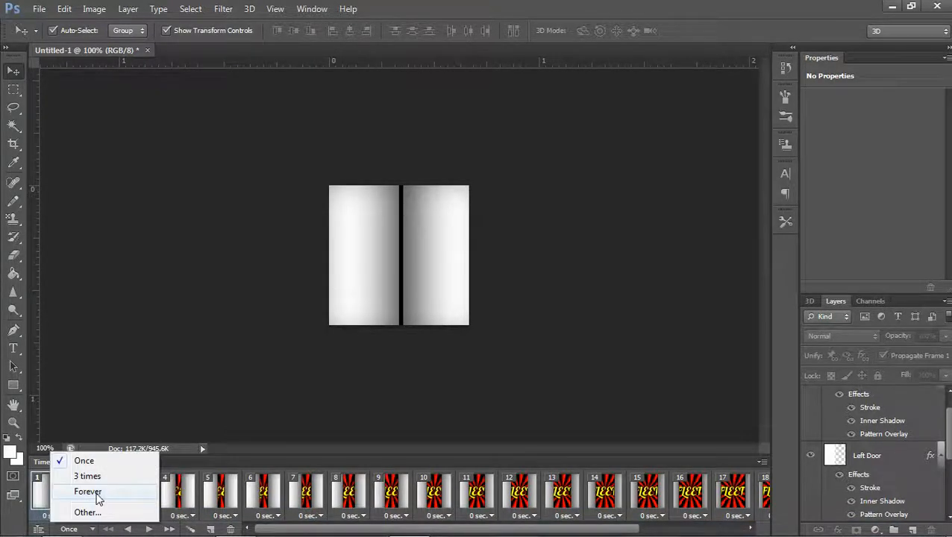
{"action": "left_click", "coordinate": [88, 491]}
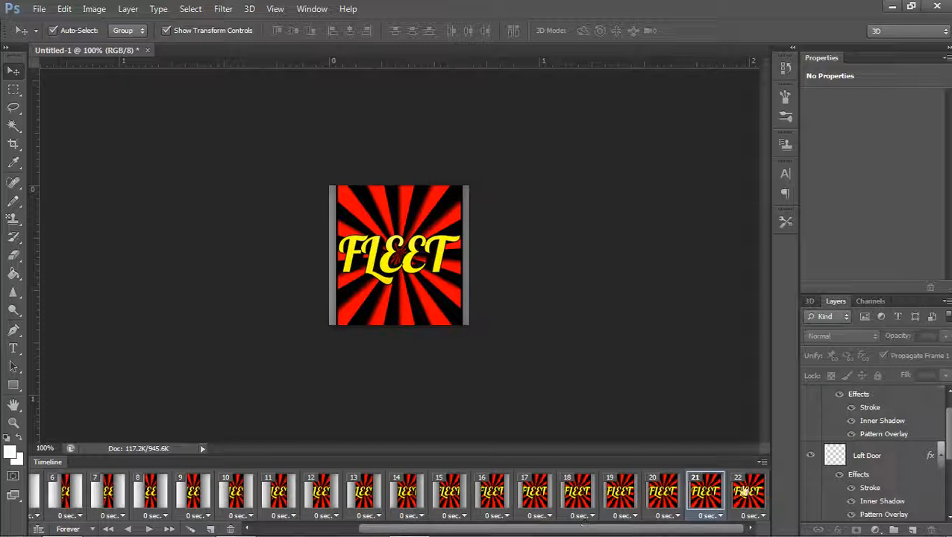
Play and stop the sliding-door preview, then give the last frame a 5 sec delay
{"action": "left_click", "coordinate": [747, 489]}
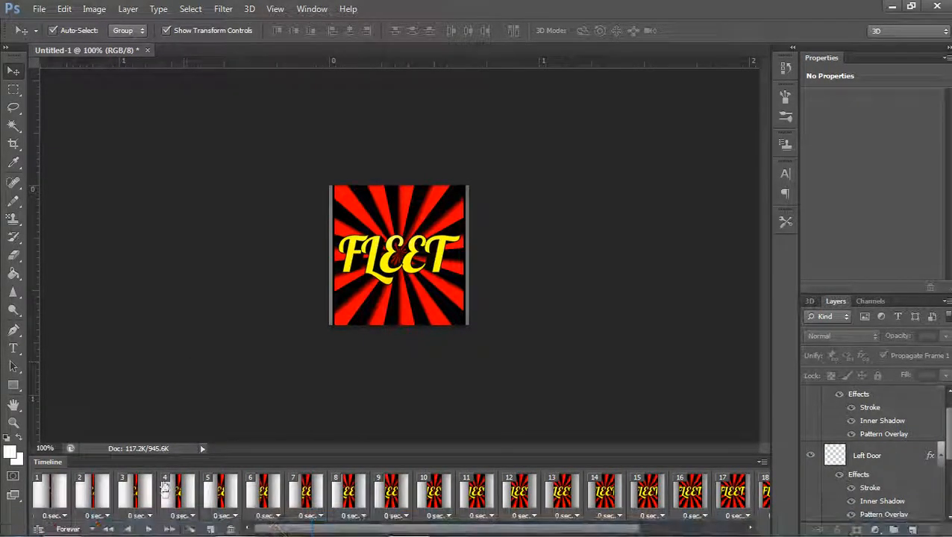
{"action": "left_click", "coordinate": [563, 491]}
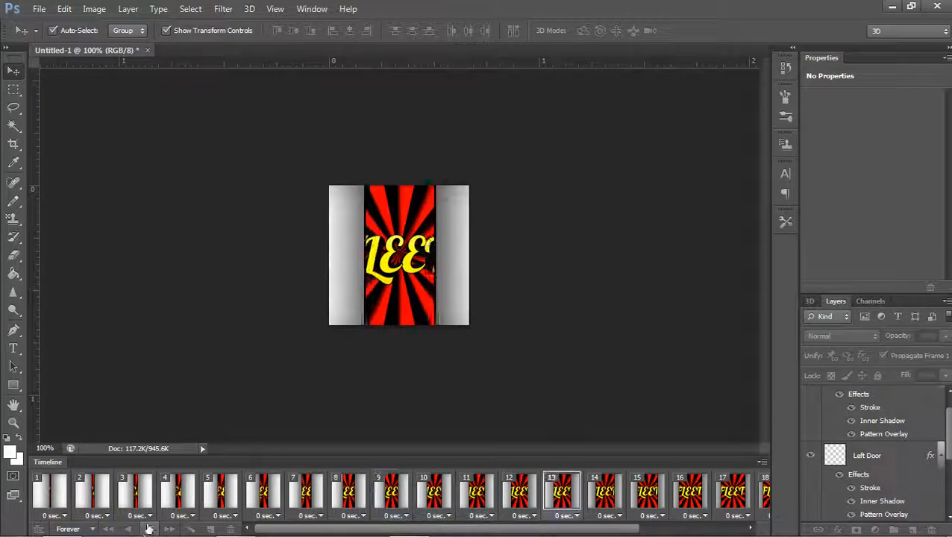
{"action": "left_click", "coordinate": [149, 528]}
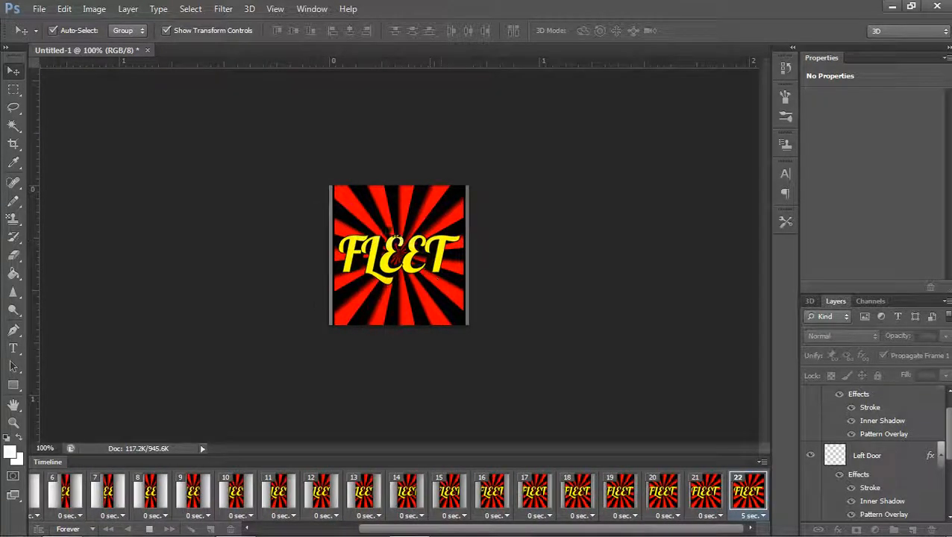
{"action": "mouse_move", "coordinate": [430, 230]}
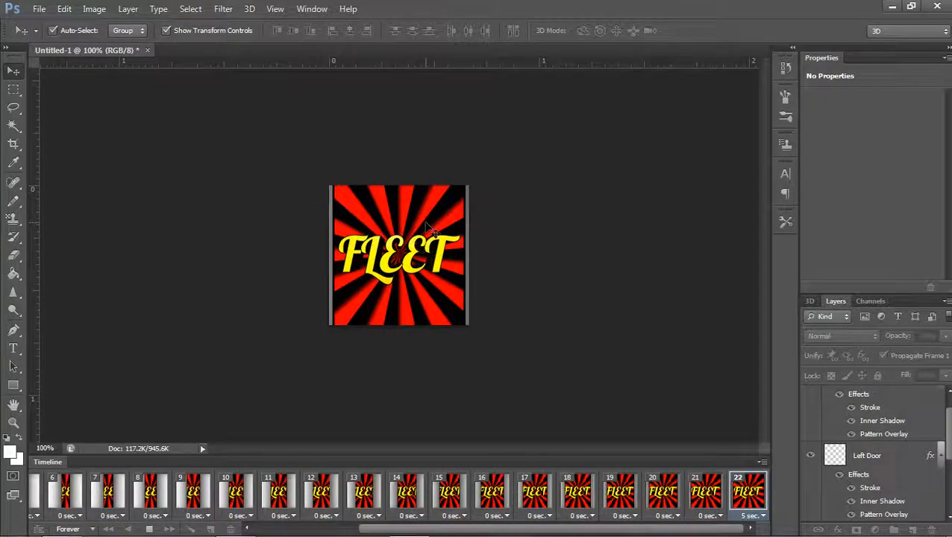